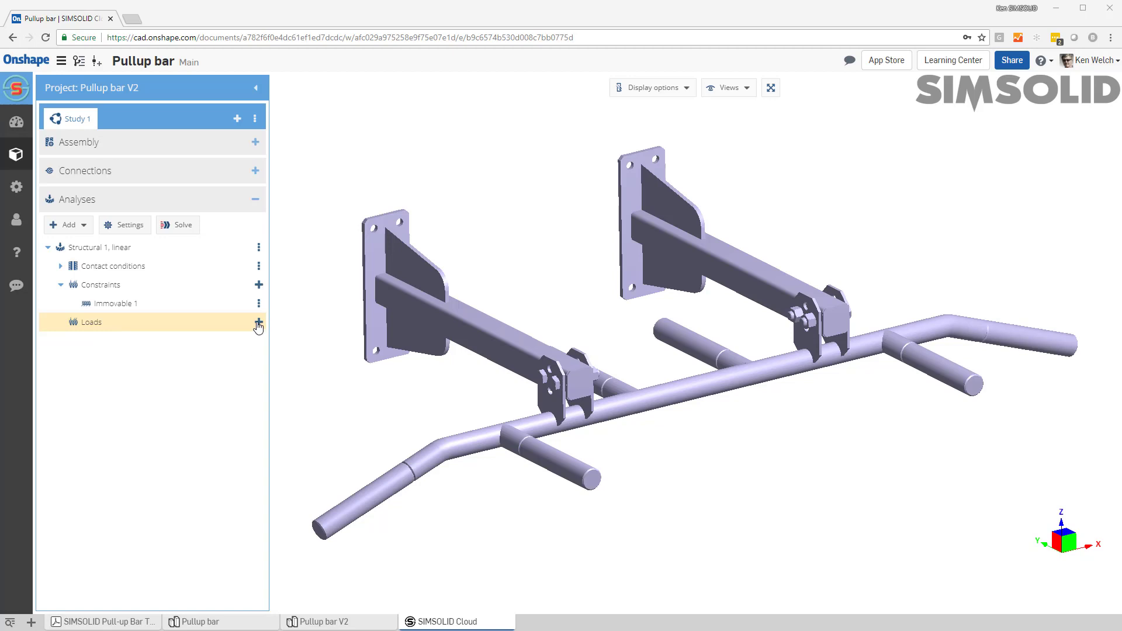
Bring up the menu of load types under Loads in the analysis tree.
left_click(259, 323)
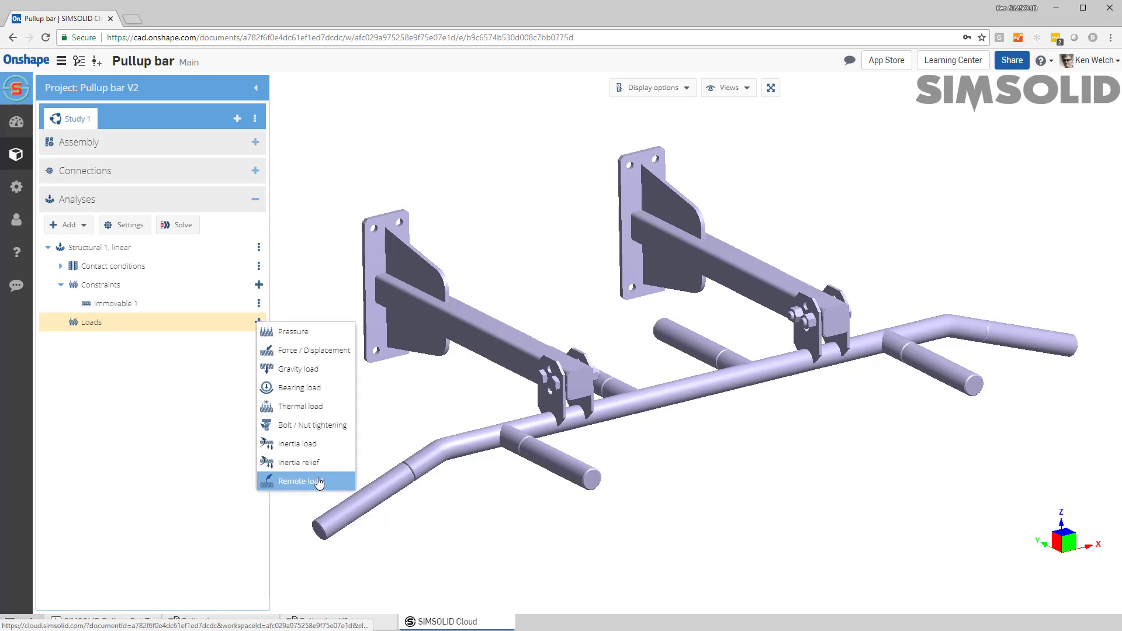
Add a Remote load, with its remote point repositioned down in front of the bar.
left_click(304, 480)
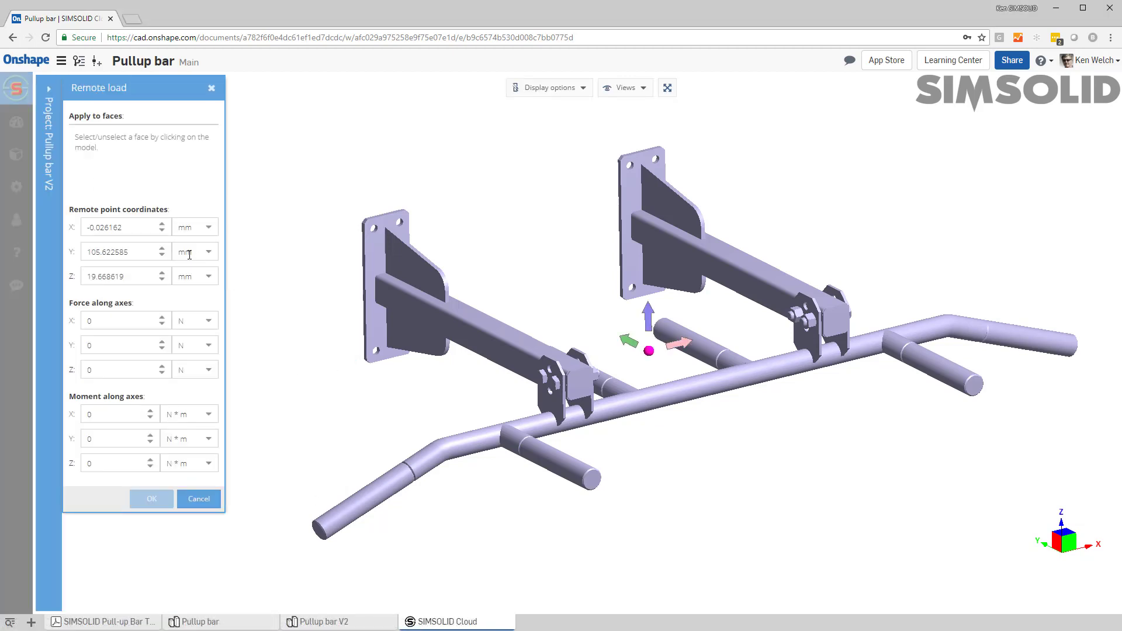
mouse_move(125, 279)
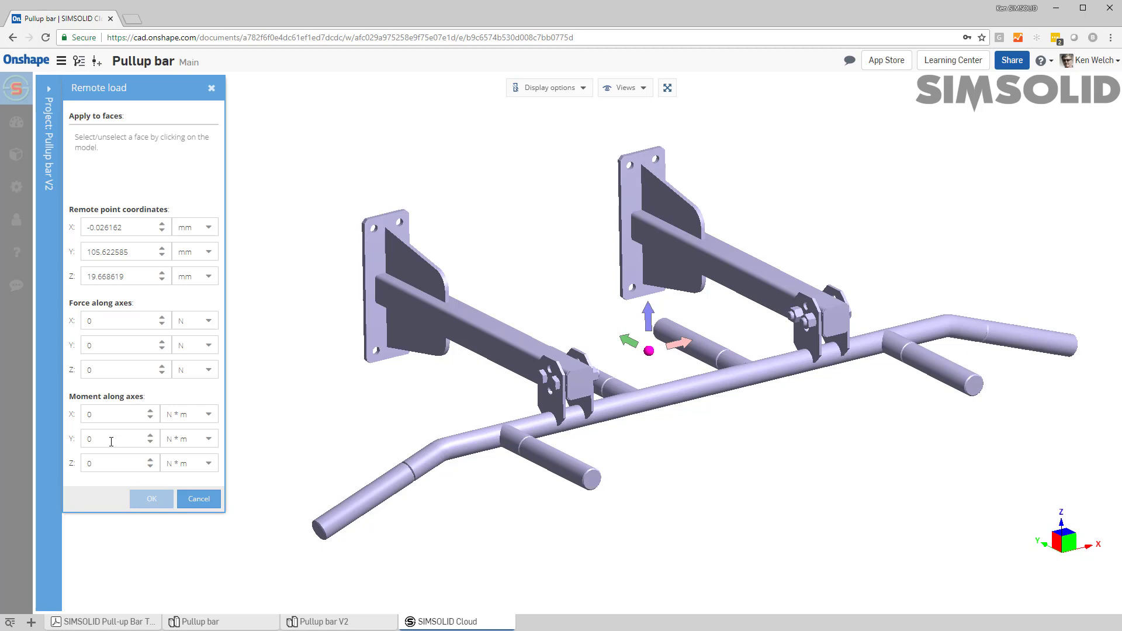
mouse_move(97, 219)
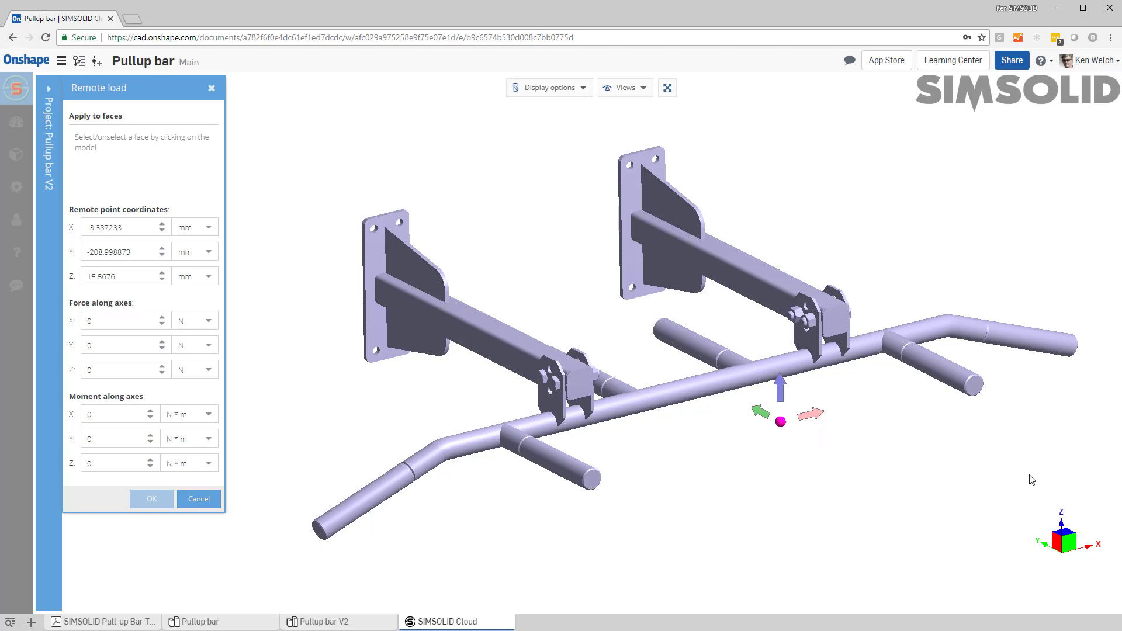
mouse_move(1070, 547)
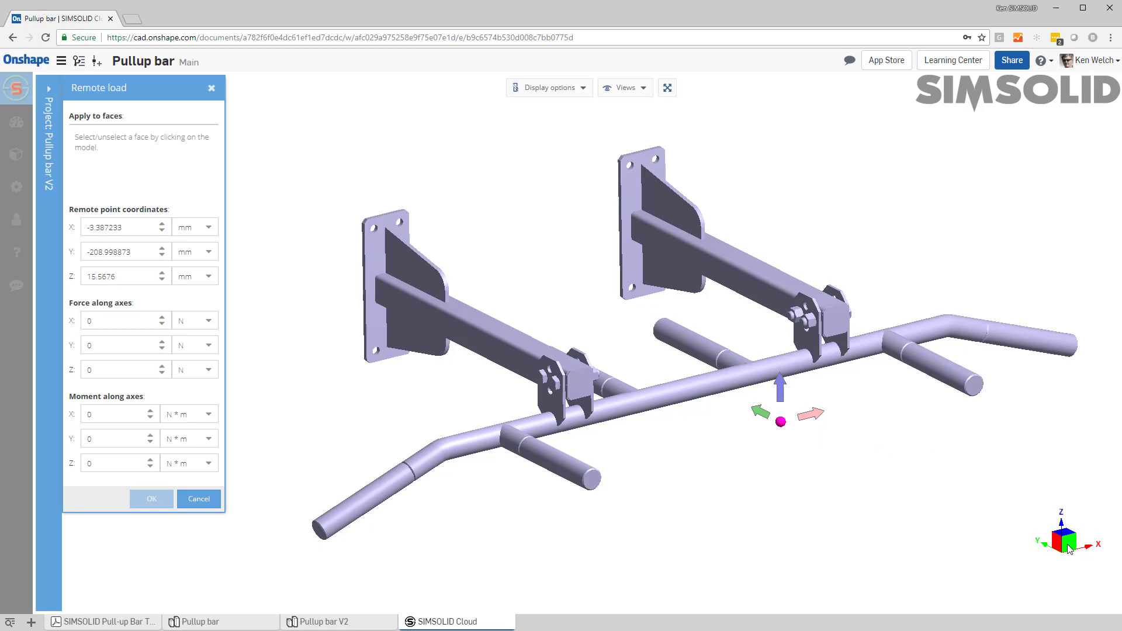
mouse_move(793, 344)
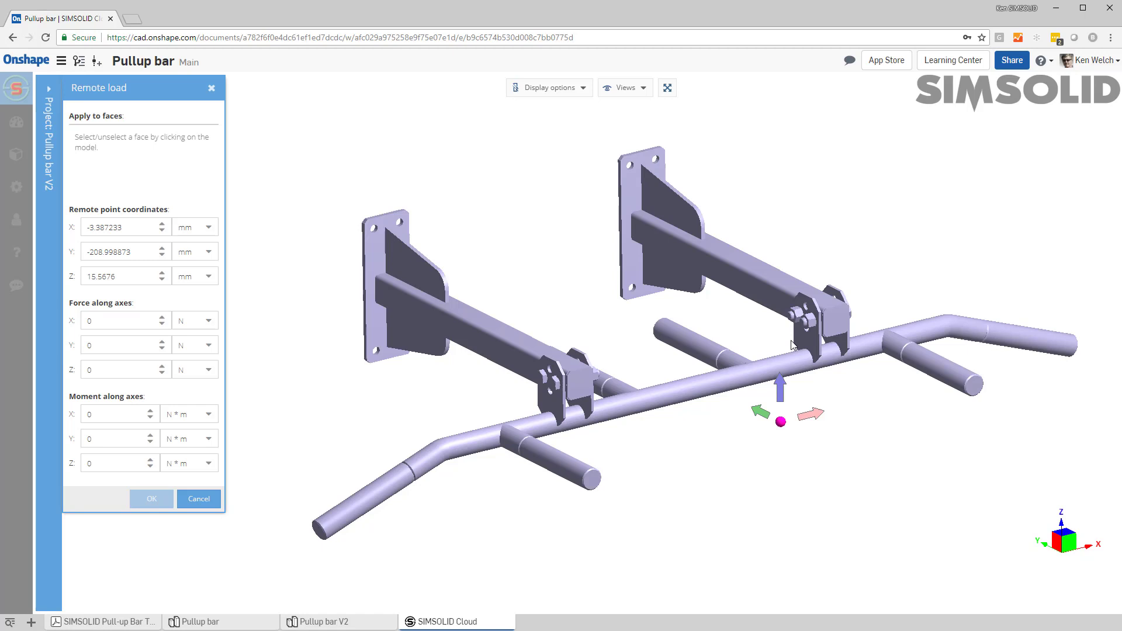
mouse_move(1073, 533)
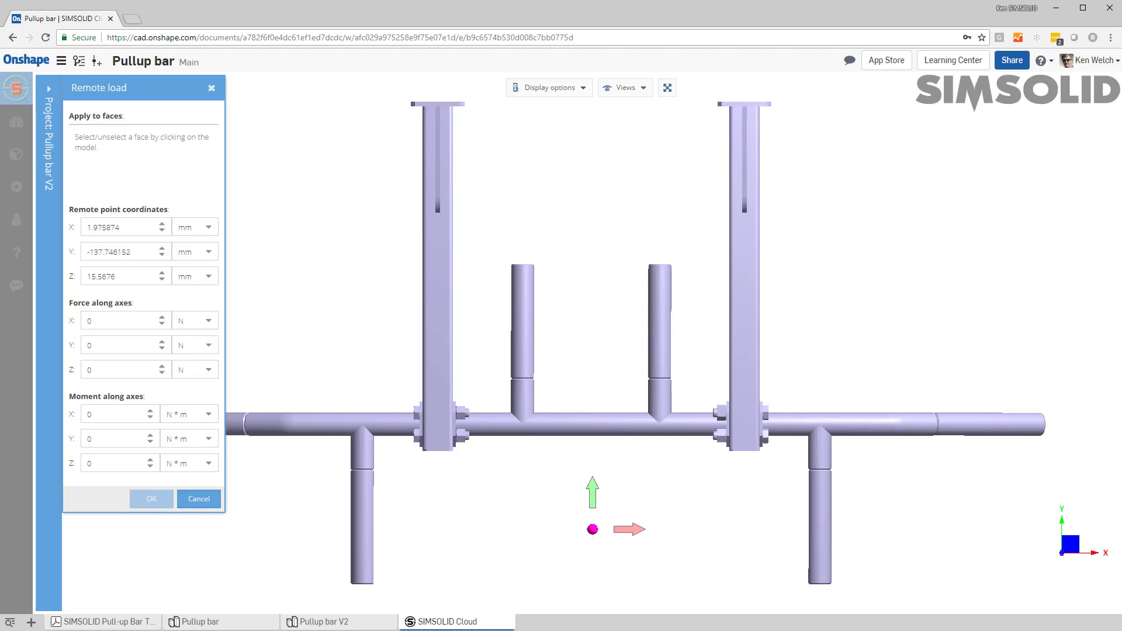
Set Force Z to -750 N on both end grip faces and create the remote load.
left_click(122, 321)
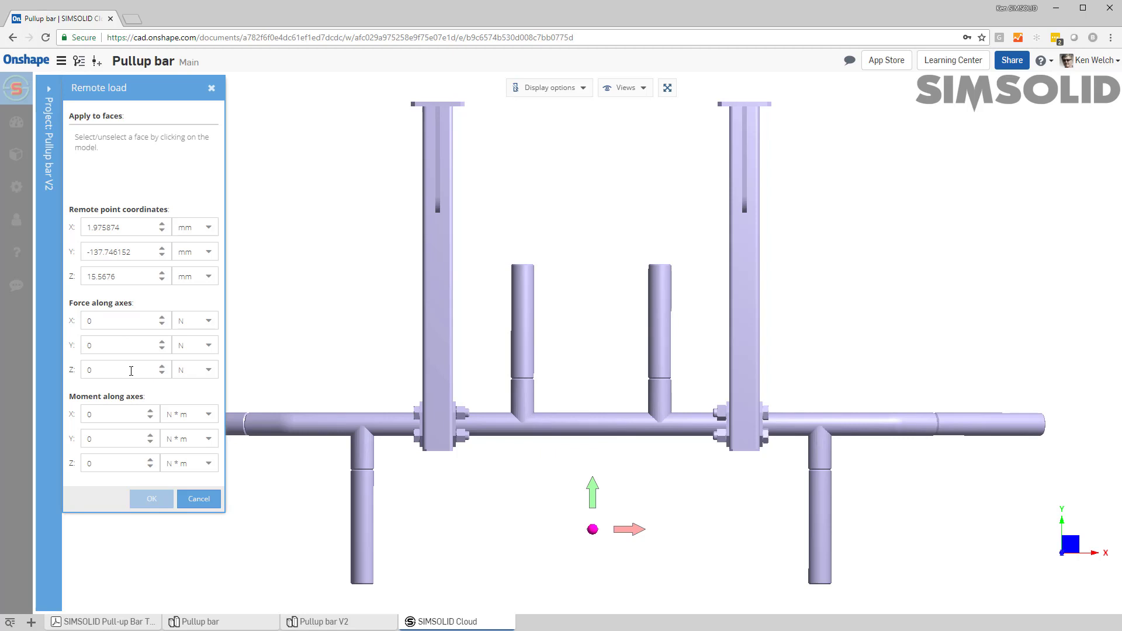
left_click(121, 369)
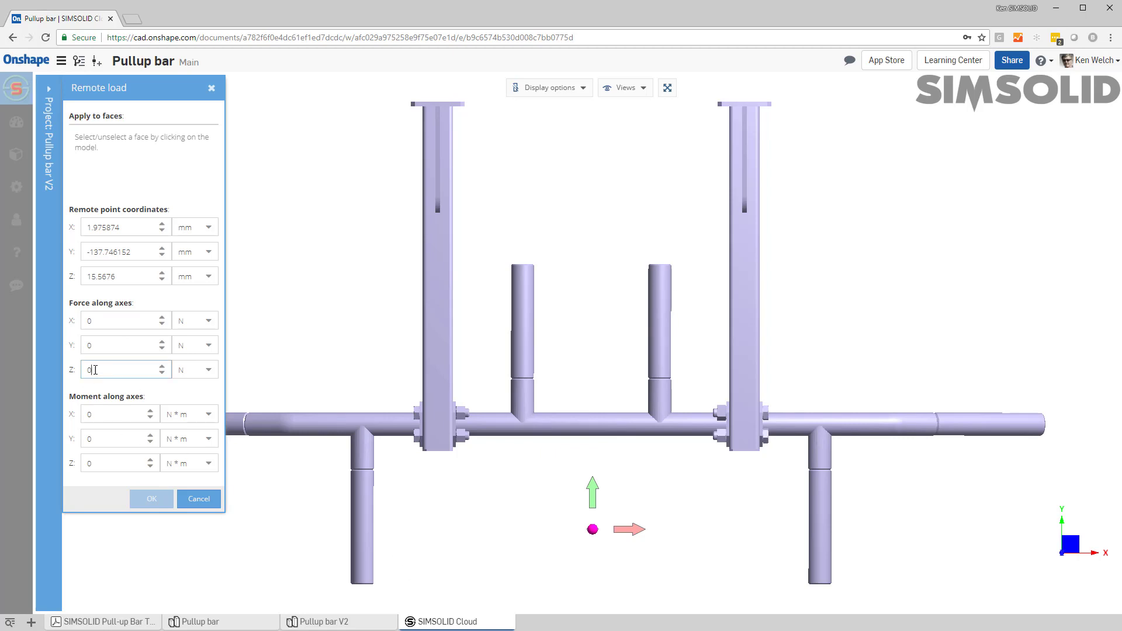
type("7")
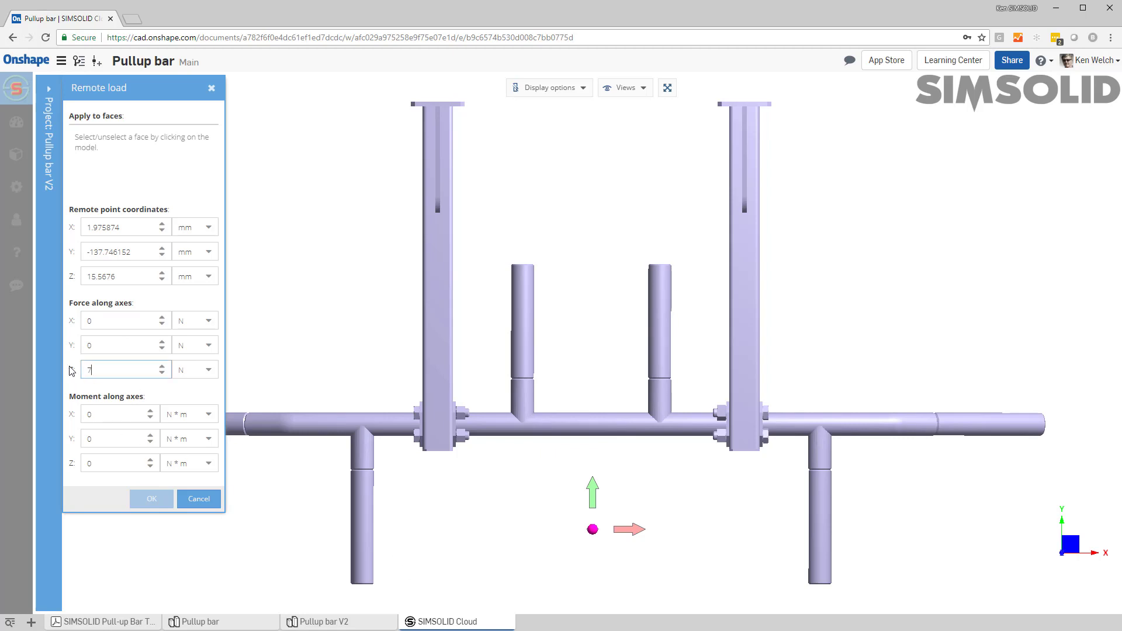
type("50")
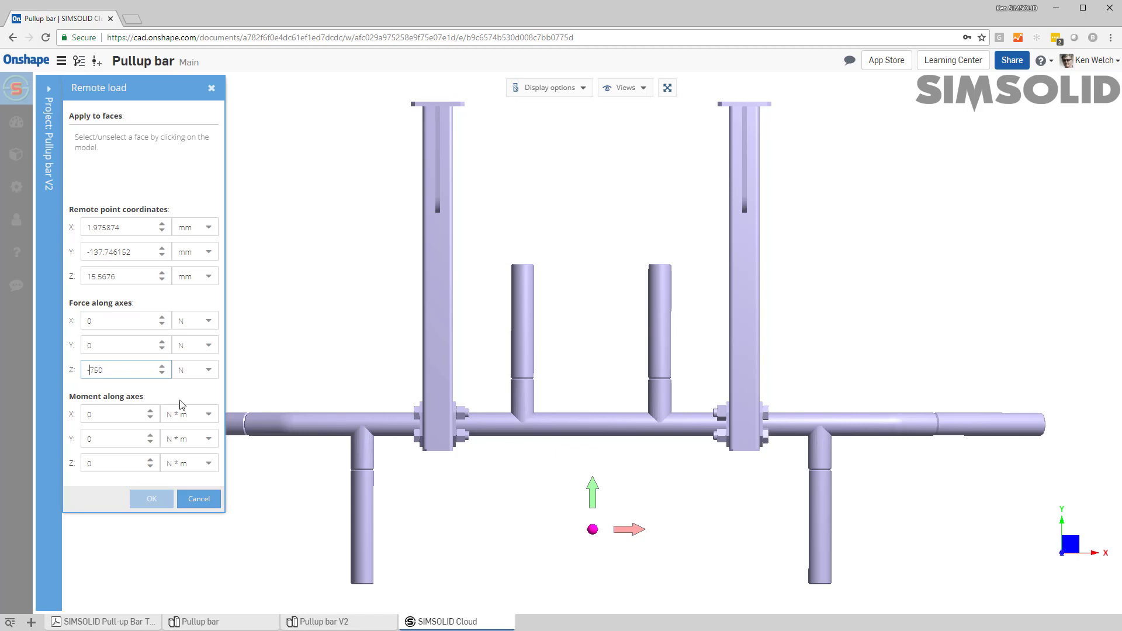
mouse_move(868, 367)
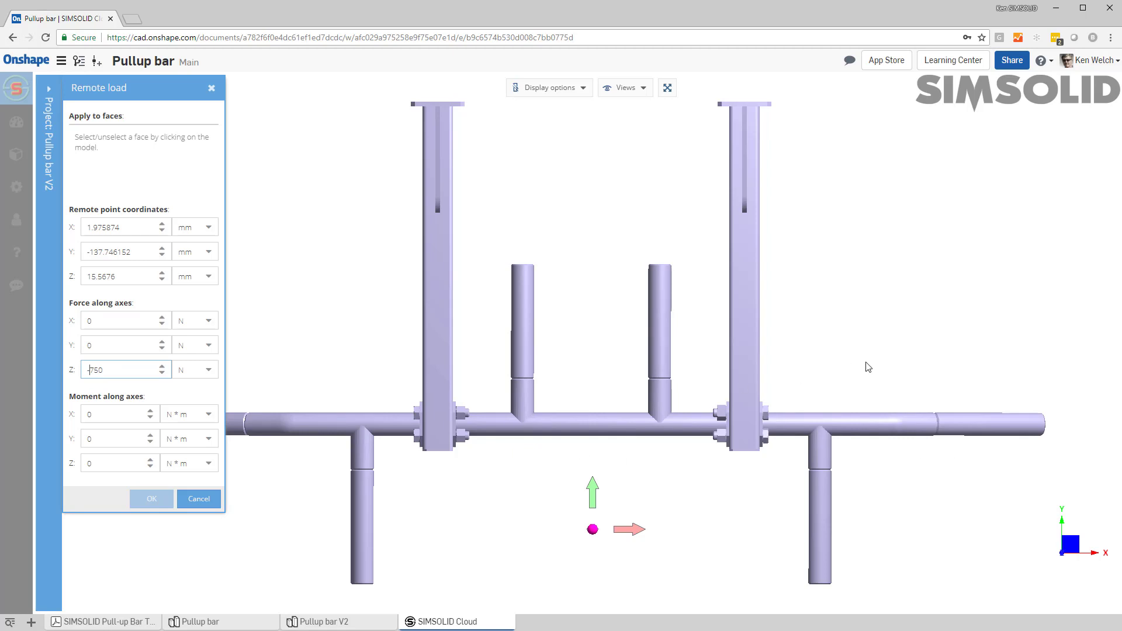
left_click(995, 423)
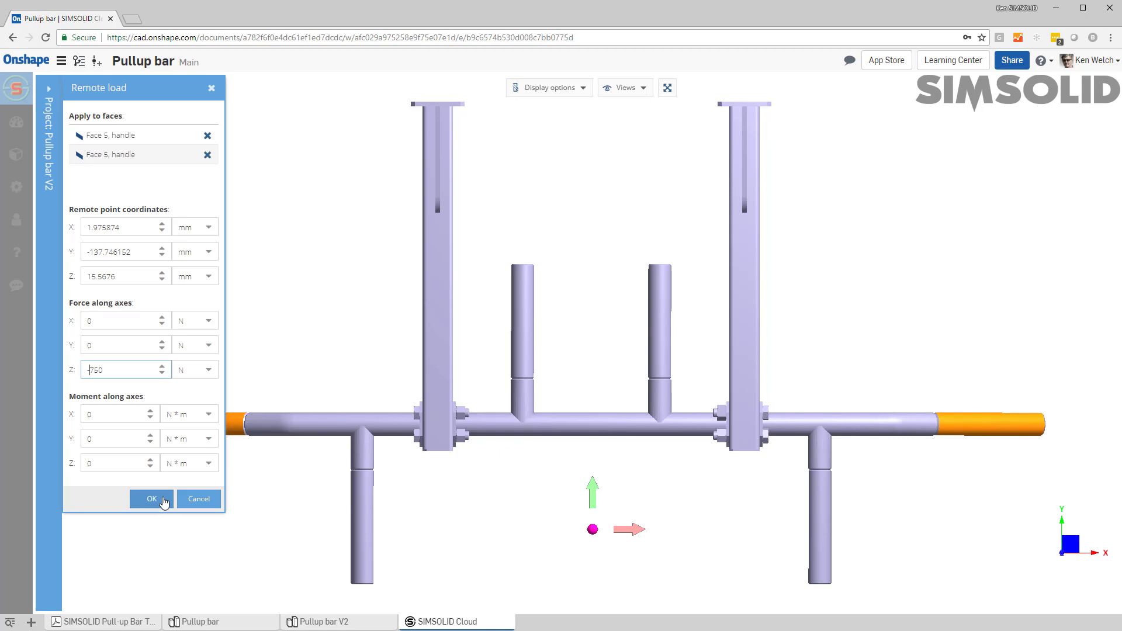
left_click(151, 499)
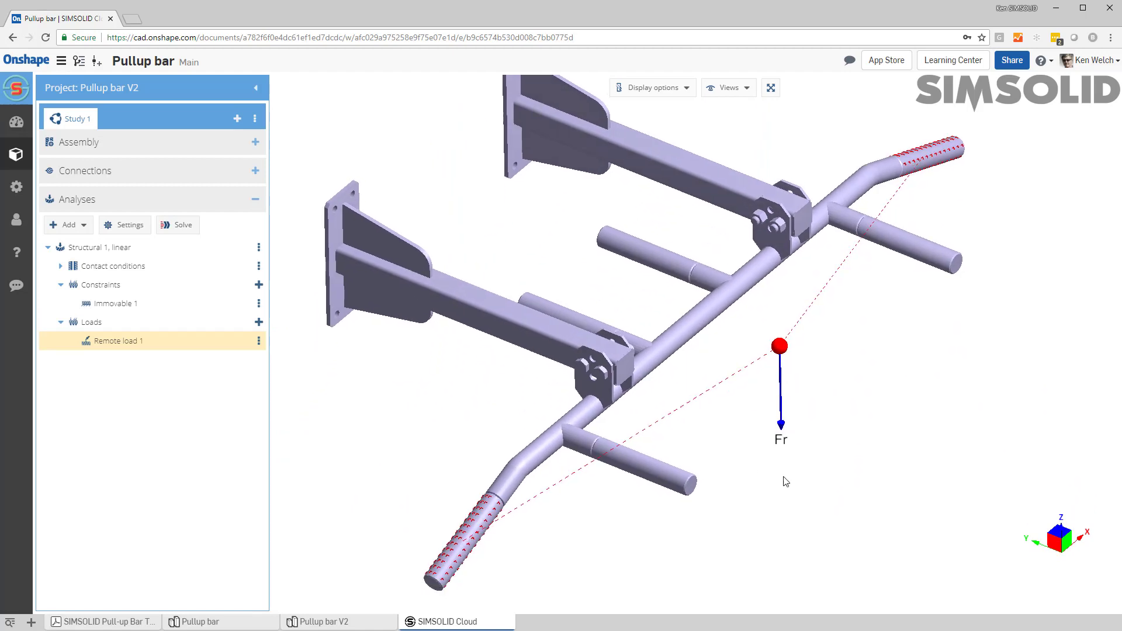
mouse_move(1067, 161)
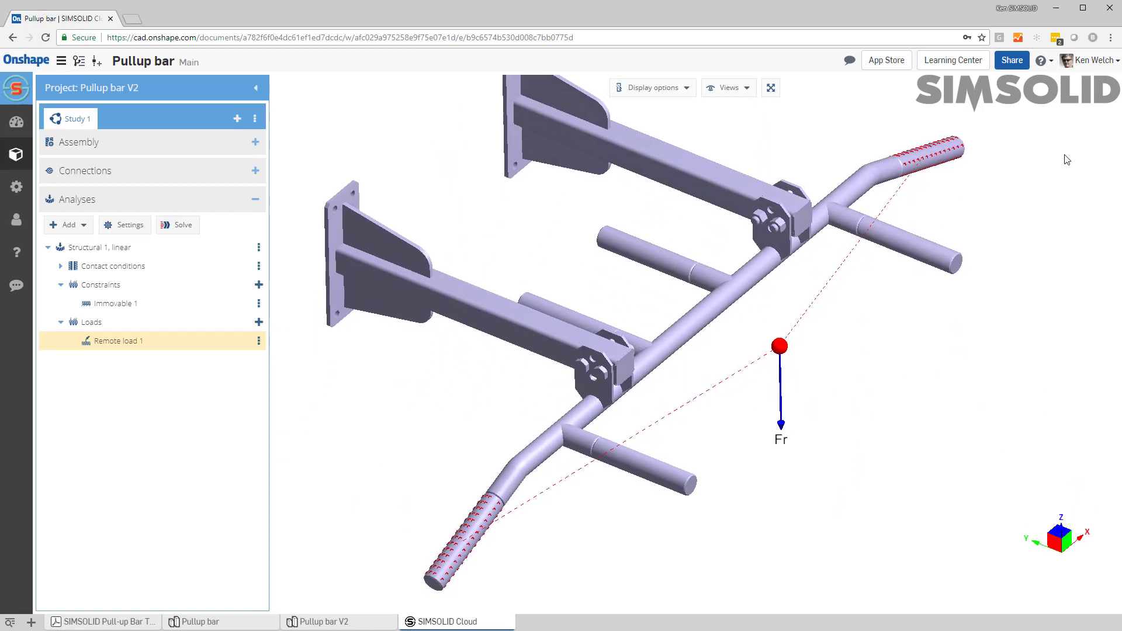